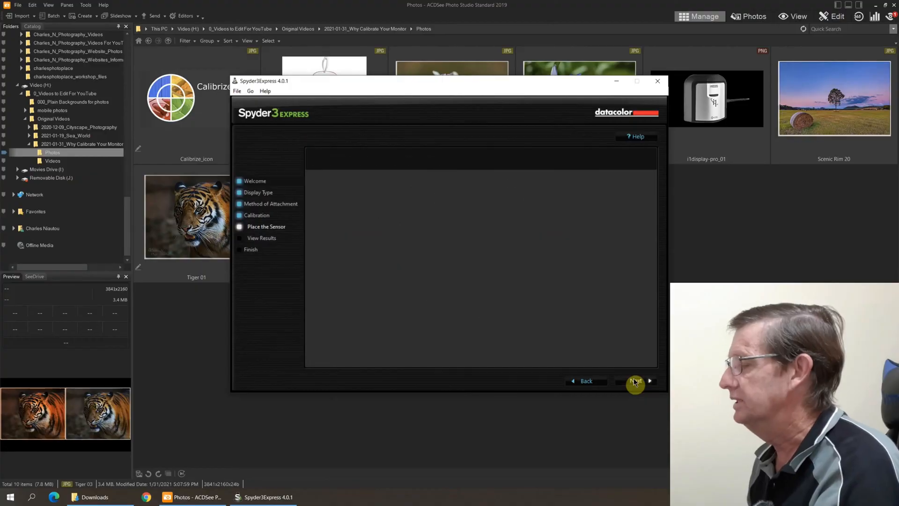
- Begin the display measurement with the sensor placed on the screen
{"action": "left_click", "coordinate": [635, 381]}
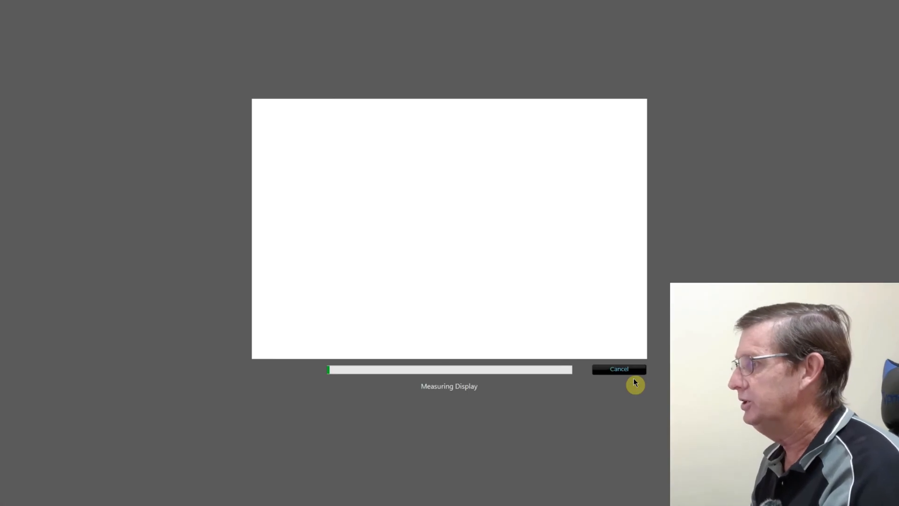